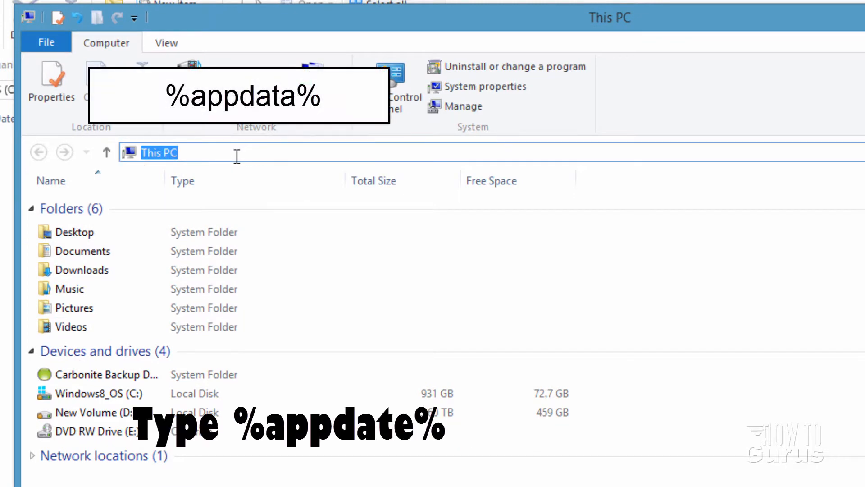
Navigate via %appdata% to .minecraft > assets > indexes and select 1.16.json
text(%appdata%)
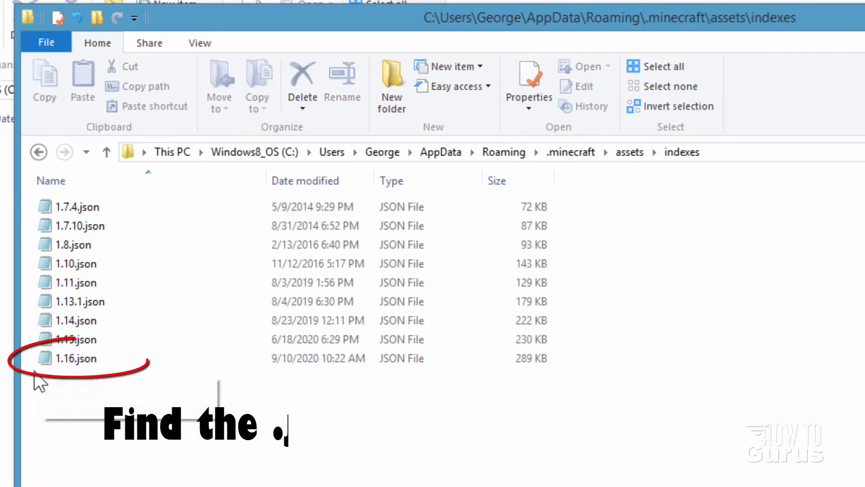
click(146, 295)
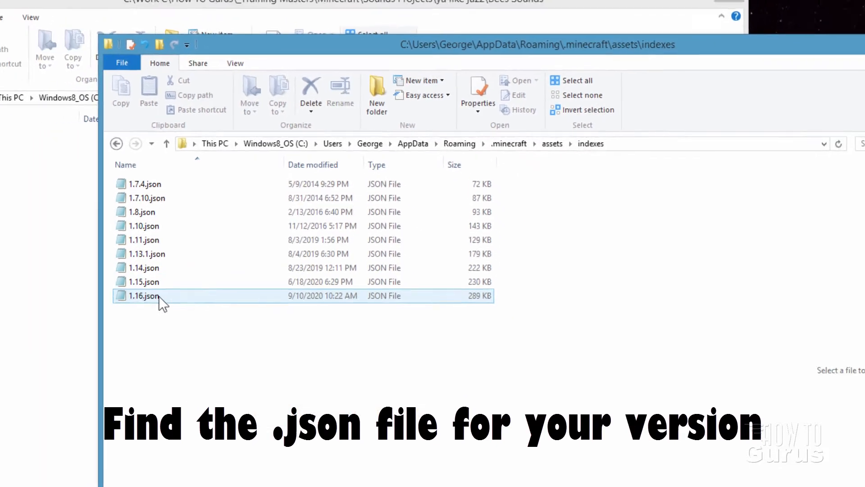
Open 1.16.json in Notepad and find the bee sound entries by searching for 'bees'
double_click(144, 296)
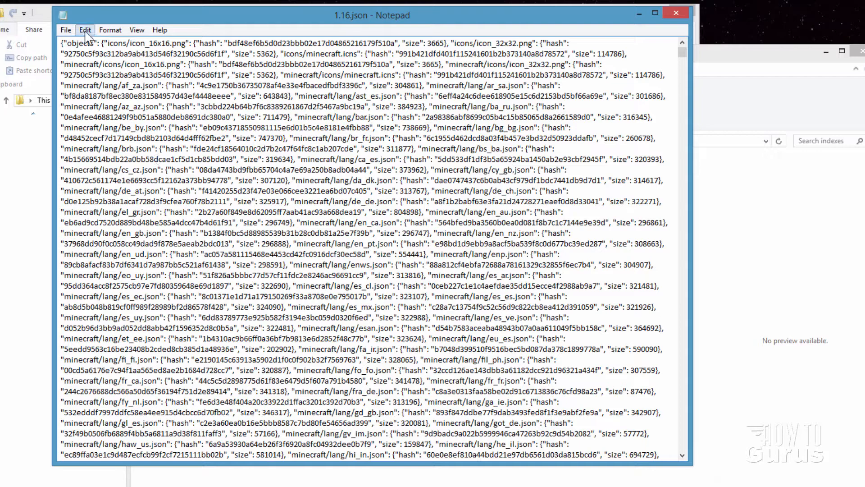
click(84, 29)
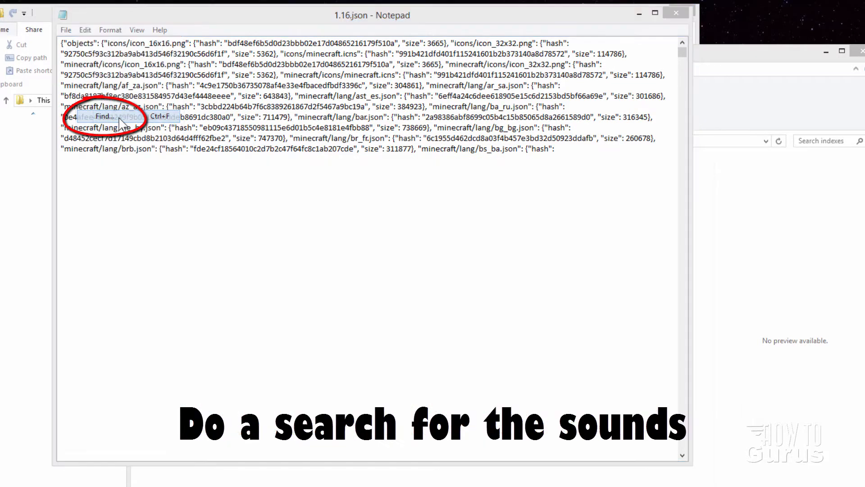
text(bees)
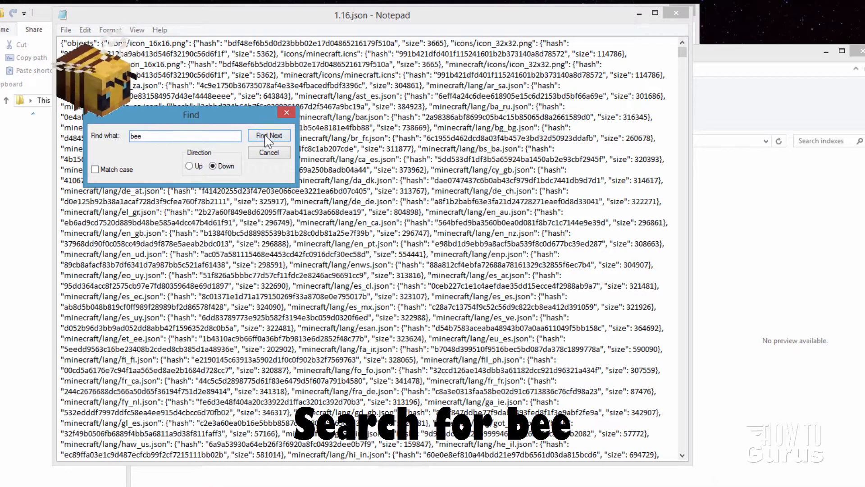
click(270, 135)
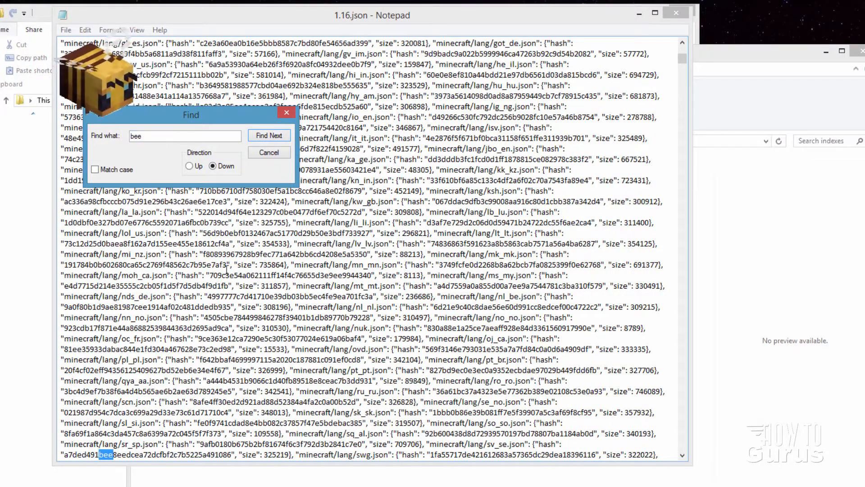
click(268, 135)
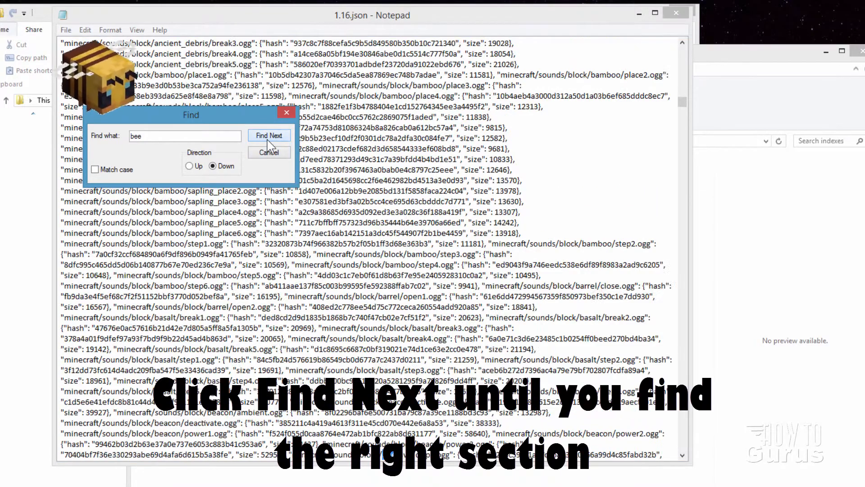
click(269, 135)
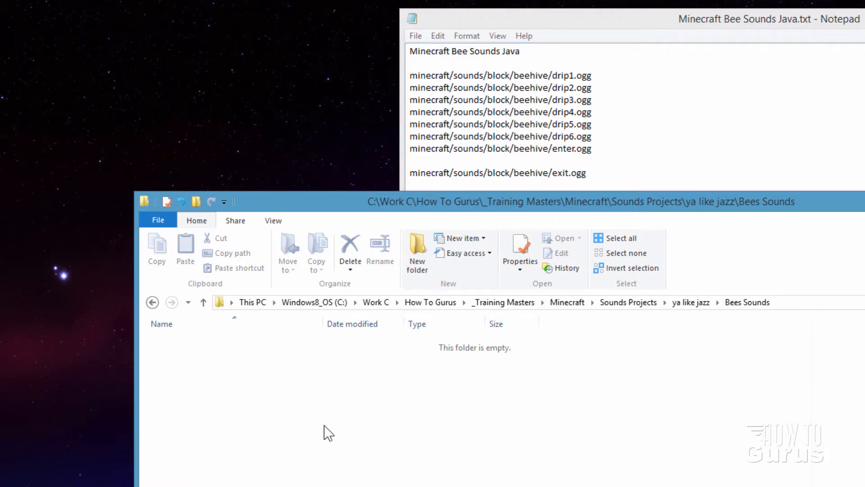
Create the nested assets\minecraft\sounds\block\beehive folders inside Bees Sounds
click(417, 254)
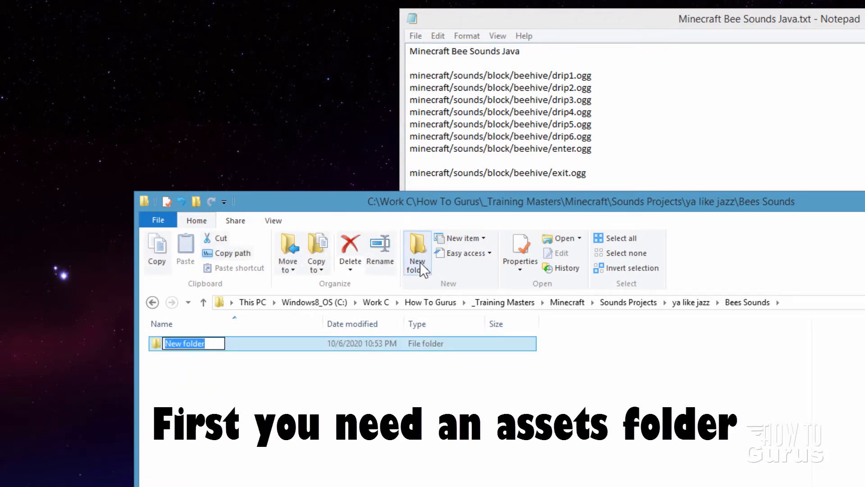
text(assets)
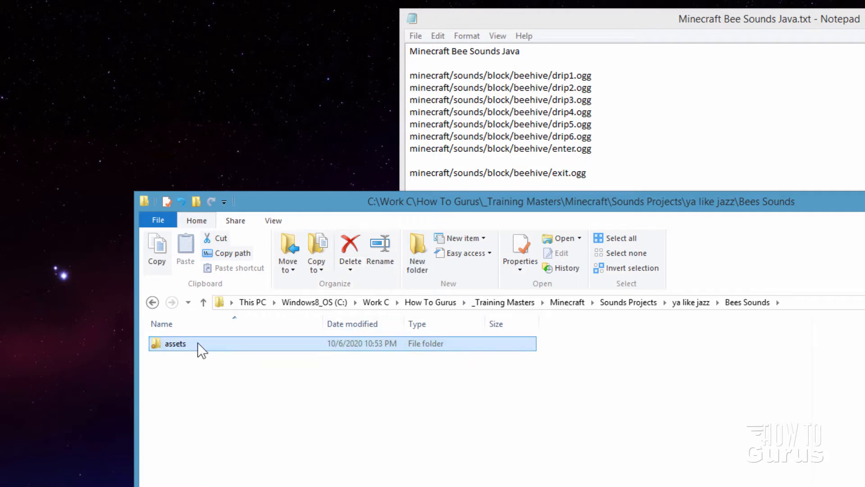
double_click(174, 343)
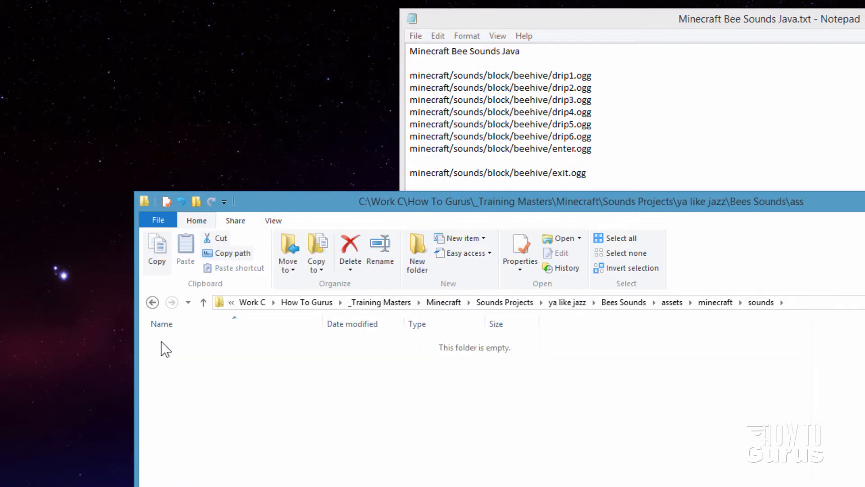
click(417, 252)
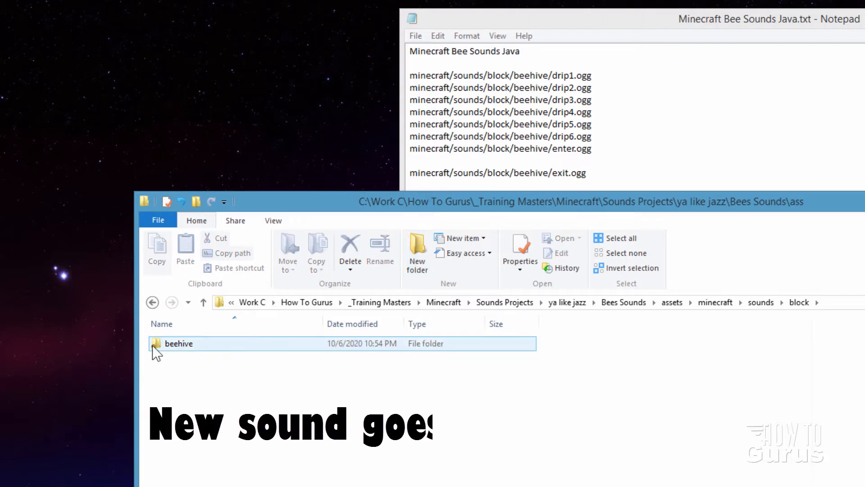
double_click(179, 343)
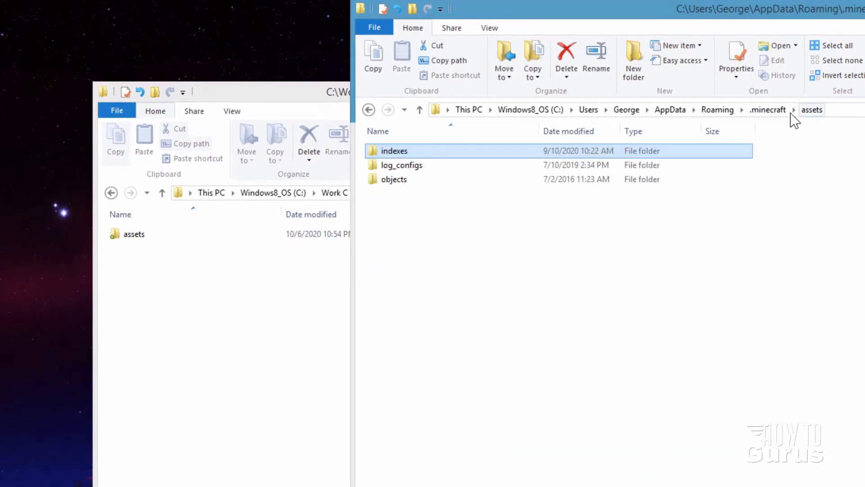
Copy 1.16.3.jar from .minecraft\versions\1.16.3 into the Bees Sounds folder
click(767, 109)
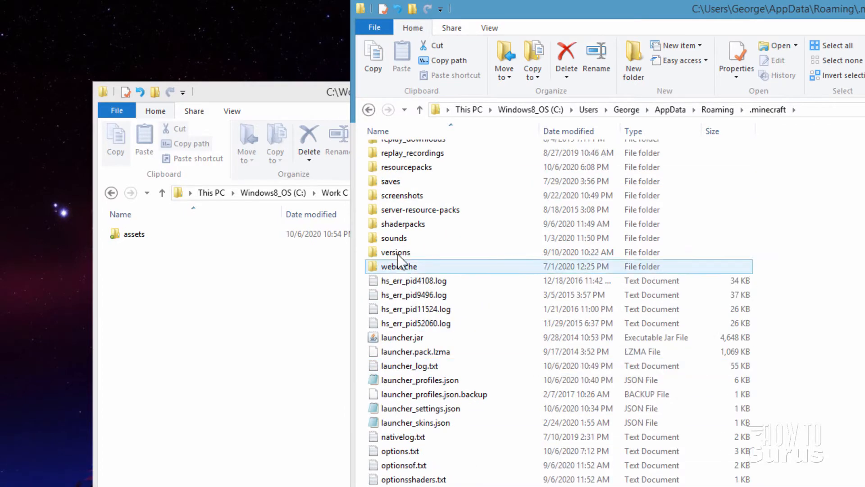
double_click(394, 251)
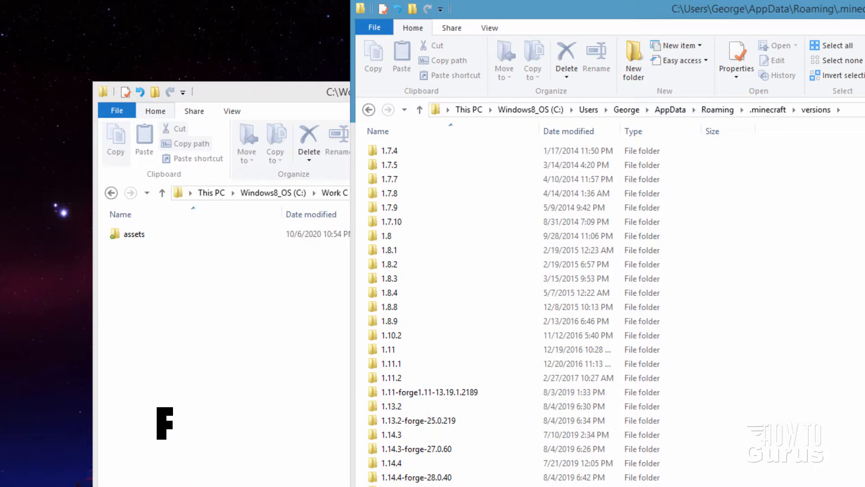
scroll(down, 3)
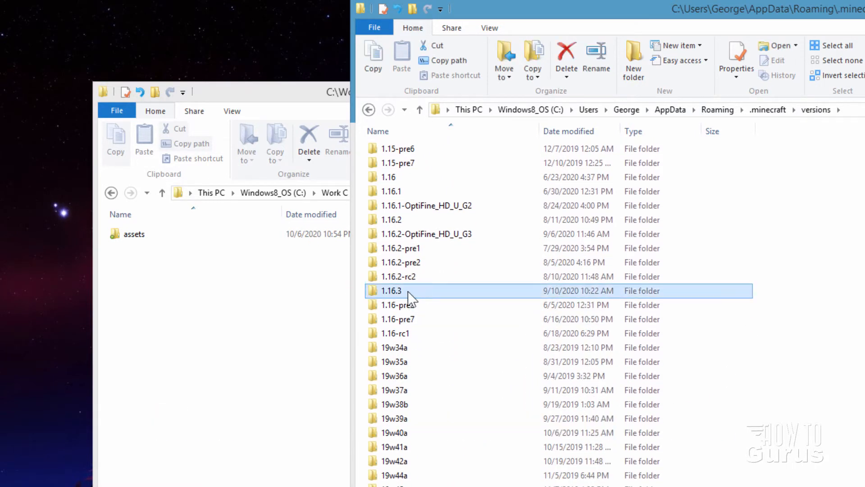
double_click(389, 291)
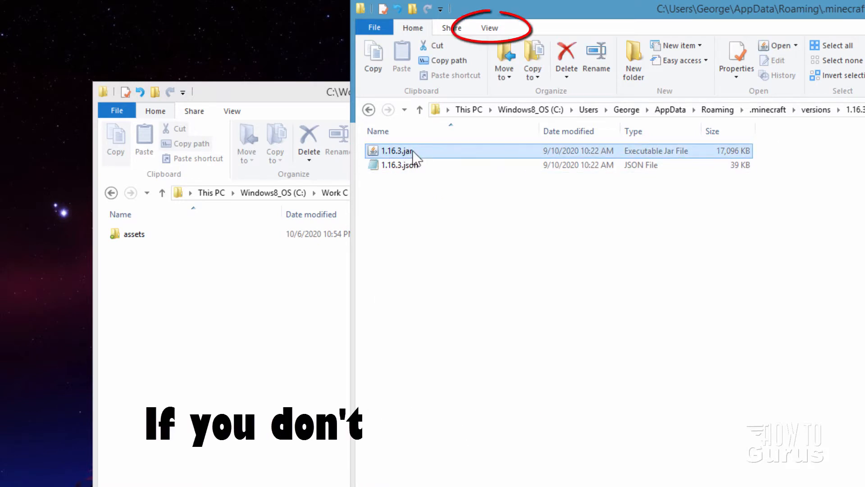
click(488, 28)
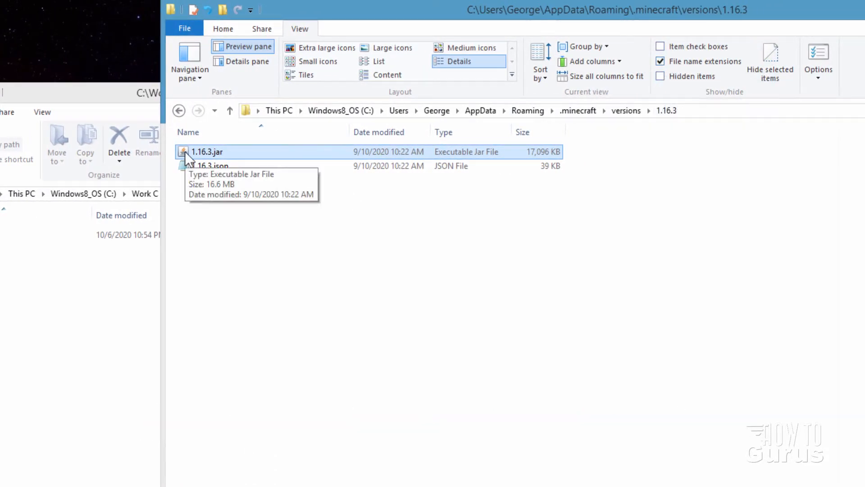
drag(206, 151, 94, 375)
text(1.16.3.zip)
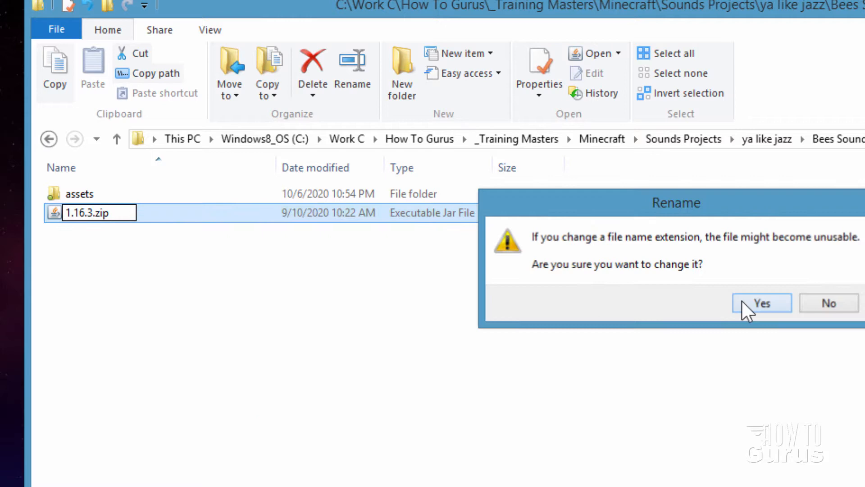
Confirm renaming 1.16.3.jar to 1.16.3.zip despite the extension warning
click(761, 302)
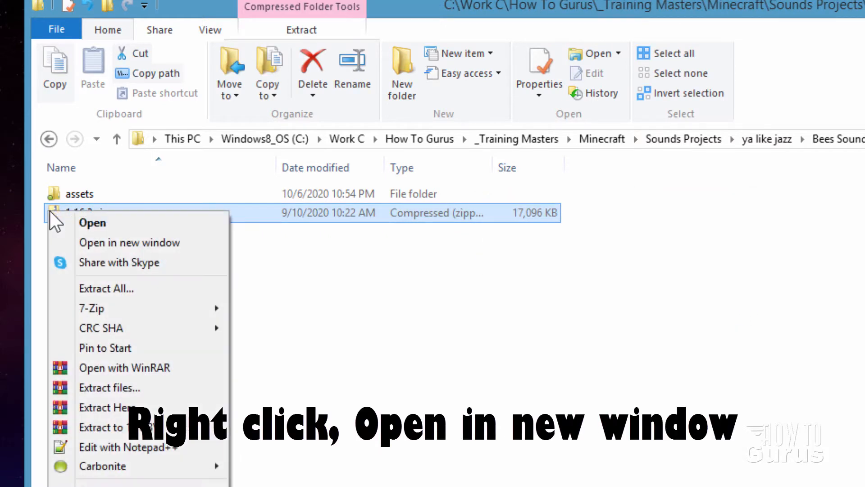
click(129, 243)
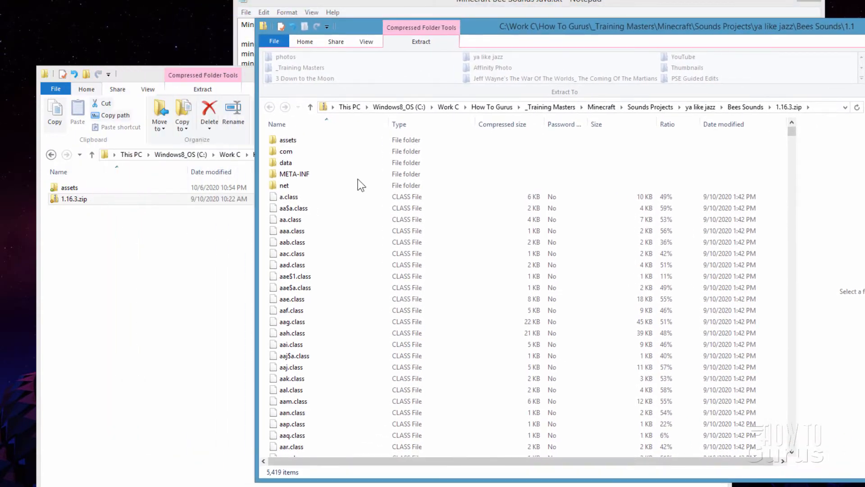
Copy pack.mcmeta and pack.png from inside 1.16.3.zip into Bees Sounds
click(293, 208)
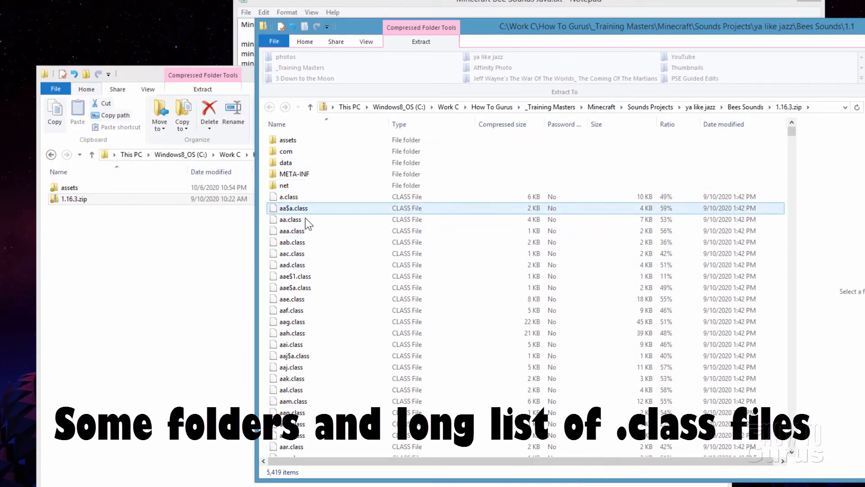
scroll(down, 3)
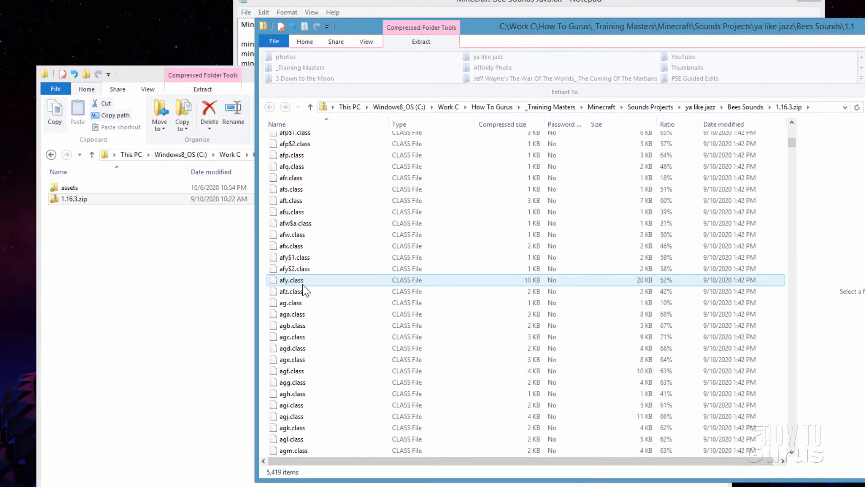
scroll(down, 3)
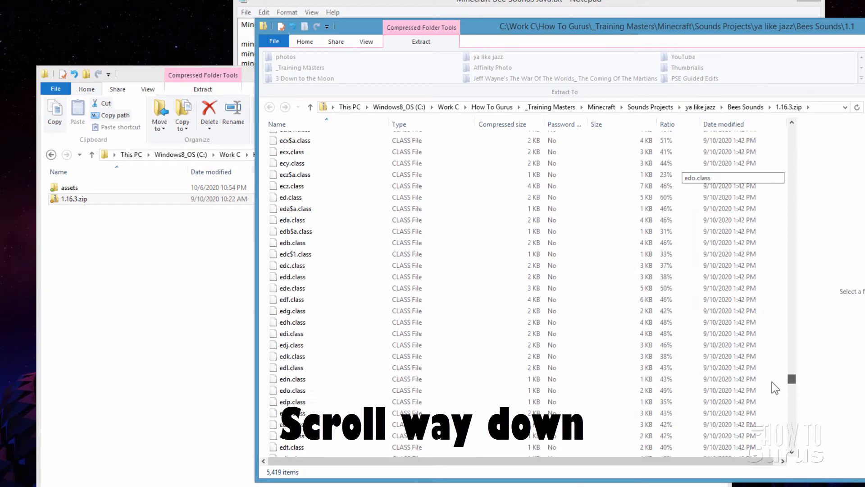
scroll(down, 3)
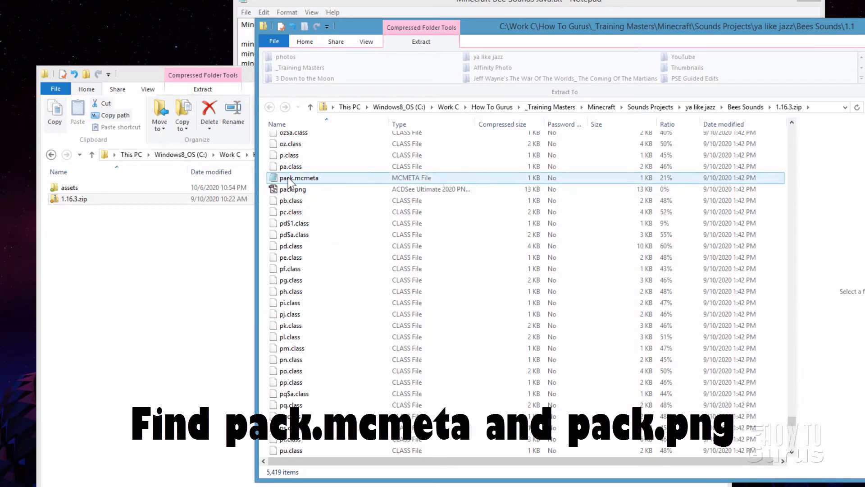
click(292, 189)
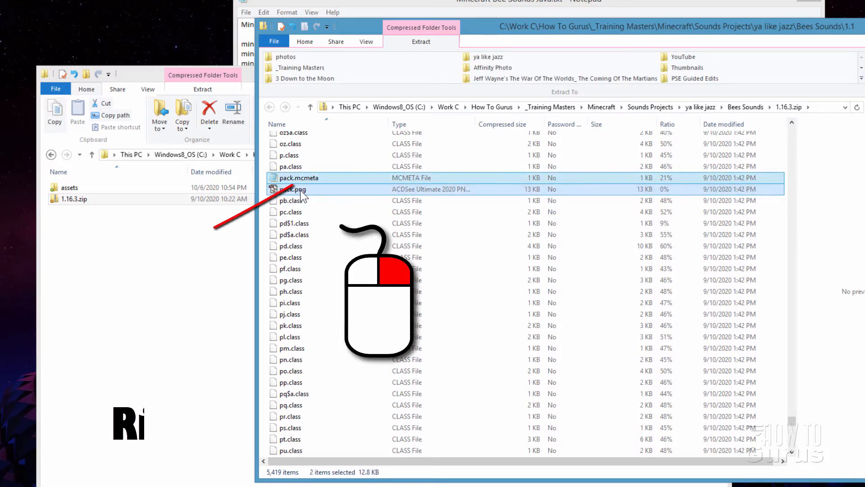
drag(298, 183, 160, 295)
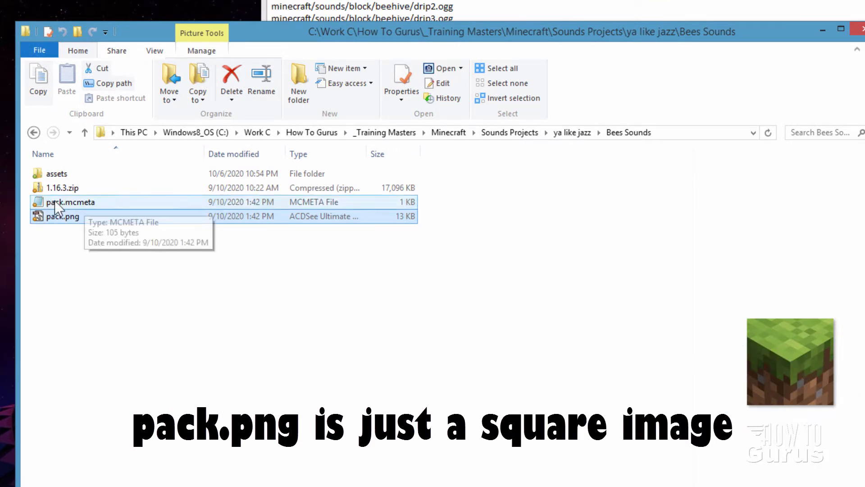
Edit pack.mcmeta so its description reads 'Bee Sounds' and save it
double_click(72, 201)
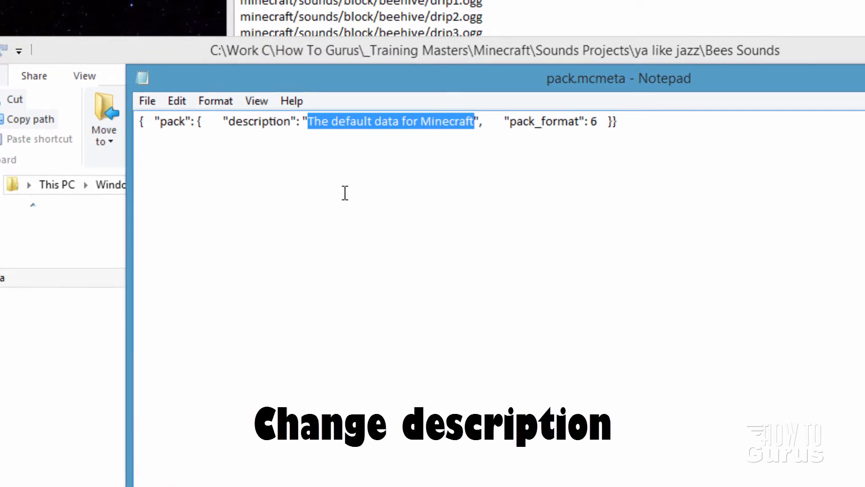
text(Bee Sounds)
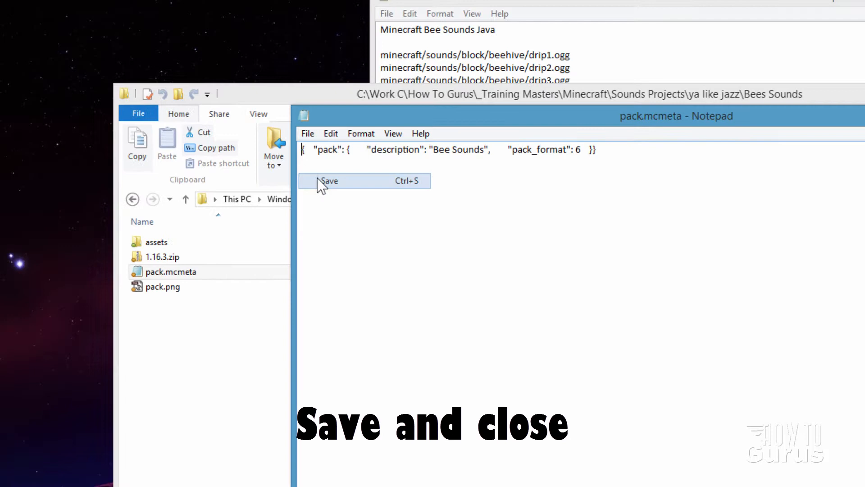
click(330, 180)
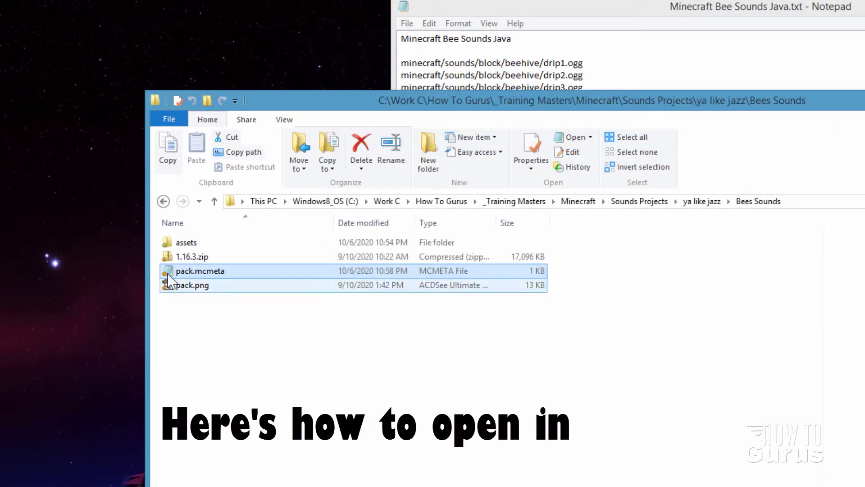
Set Notepad as the default app for all .mcmeta files via Open with
right_click(199, 270)
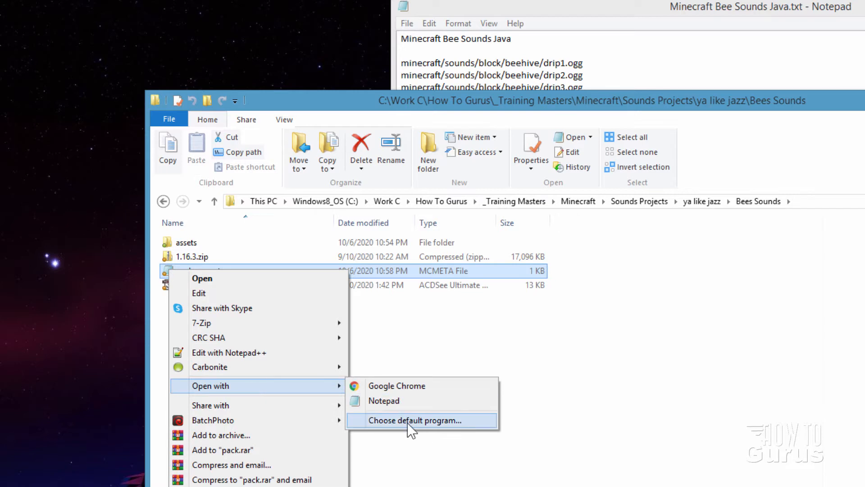
click(414, 420)
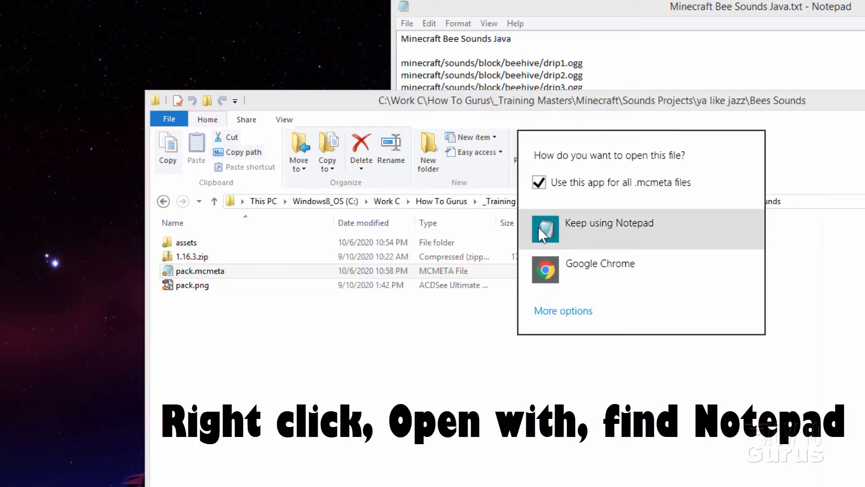
click(562, 311)
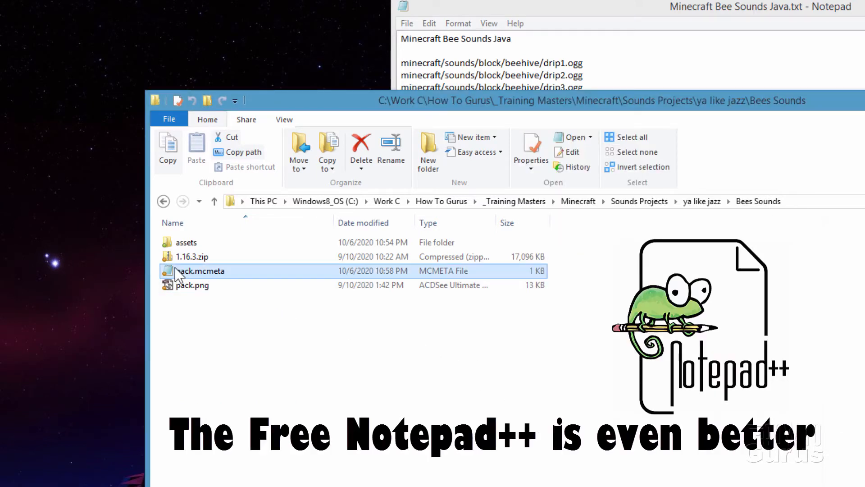
right_click(201, 271)
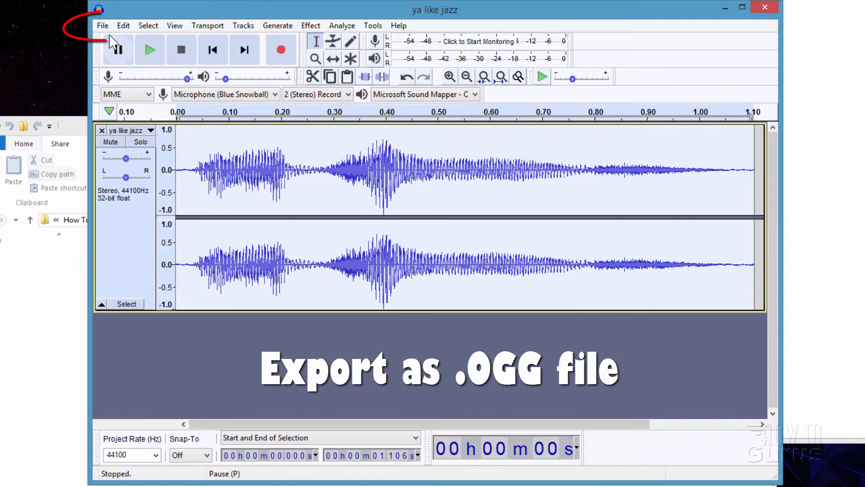
Export the clip as exit.ogg into assets\minecraft\sounds\block\beehive
click(102, 25)
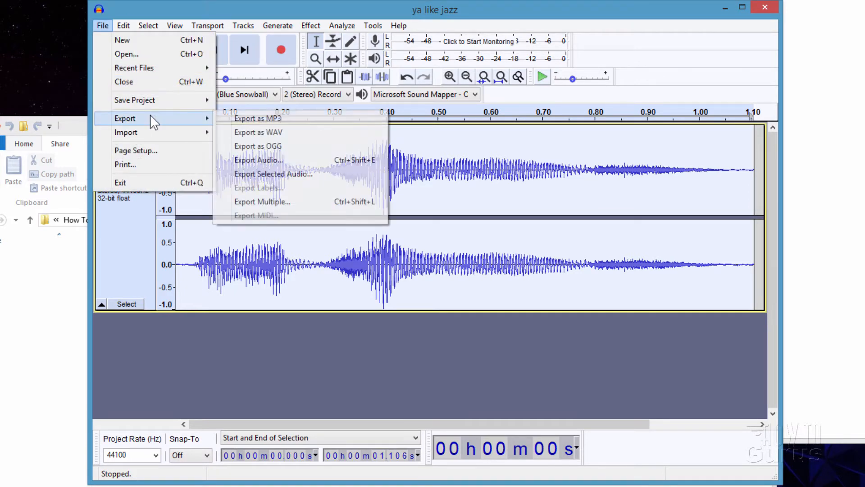
click(258, 145)
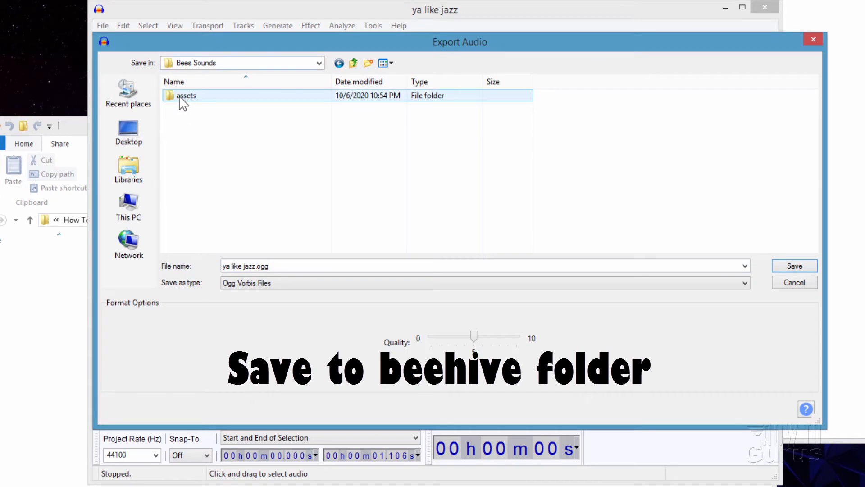
double_click(187, 96)
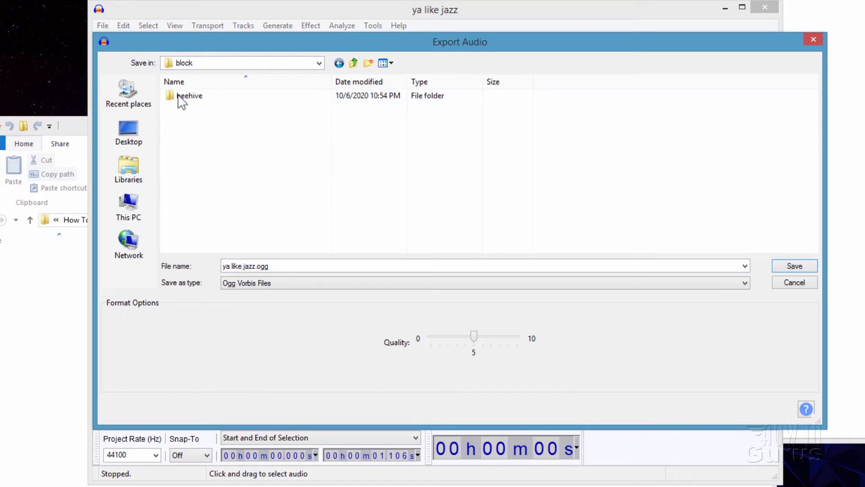
double_click(190, 96)
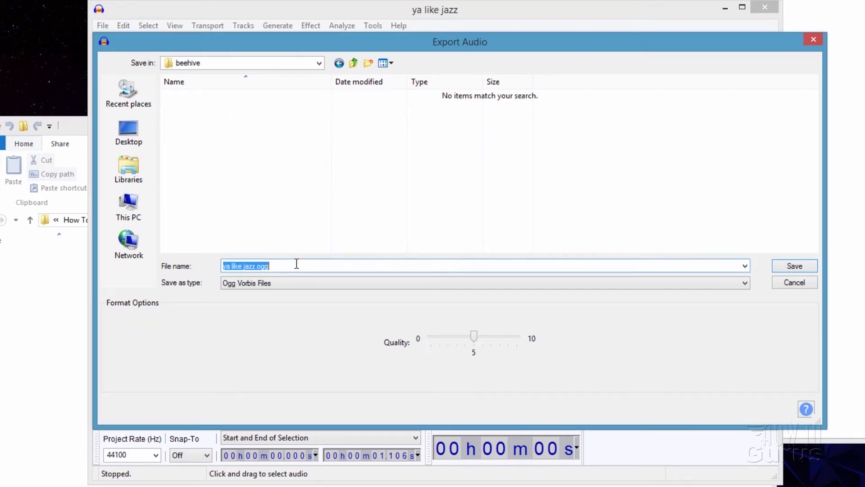
text(e)
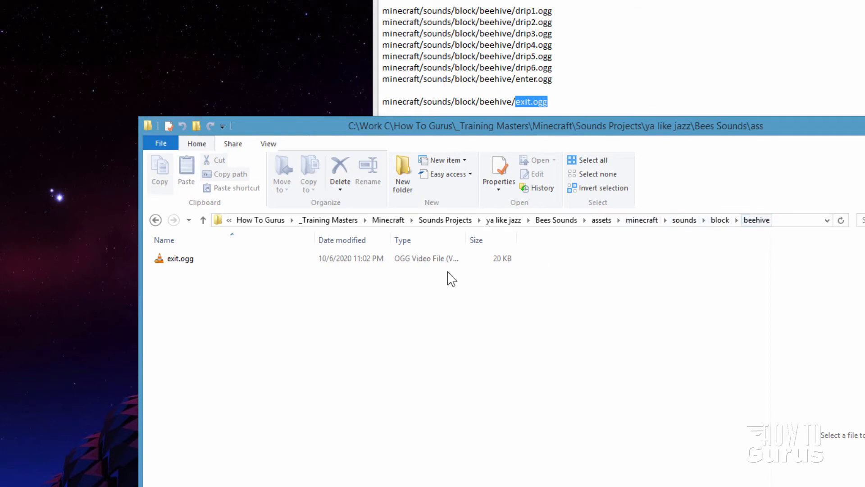
Select assets, pack.mcmeta and pack.png together and zip them as Bees Sounds.zip
click(556, 220)
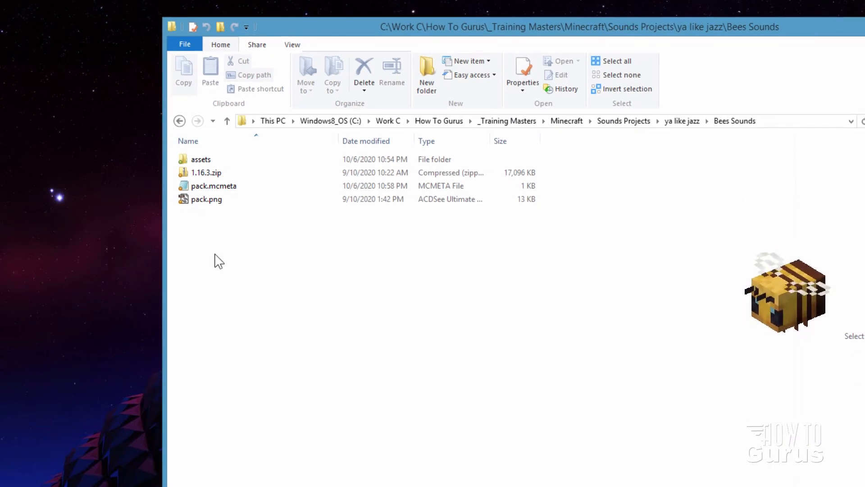
click(206, 199)
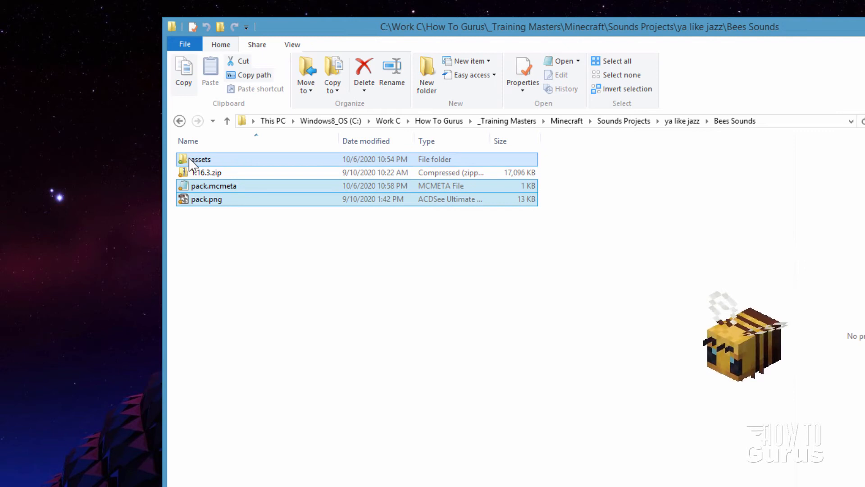
click(255, 44)
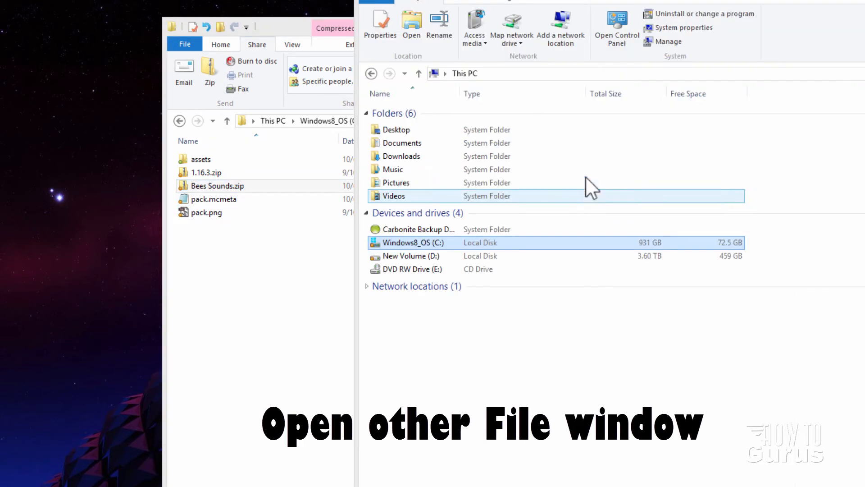
Navigate via %appdata% into .minecraft and copy Bees Sounds.zip into the resourcepacks folder
text(%appdata%)
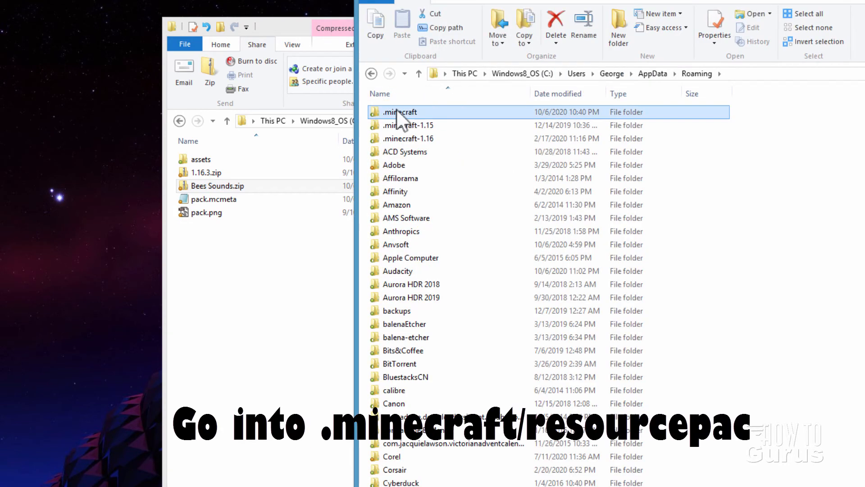
double_click(399, 111)
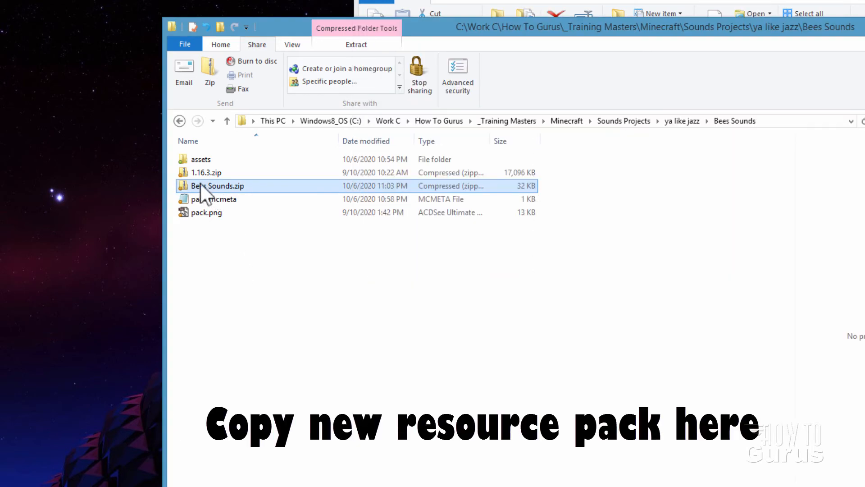
mouse_move(476, 37)
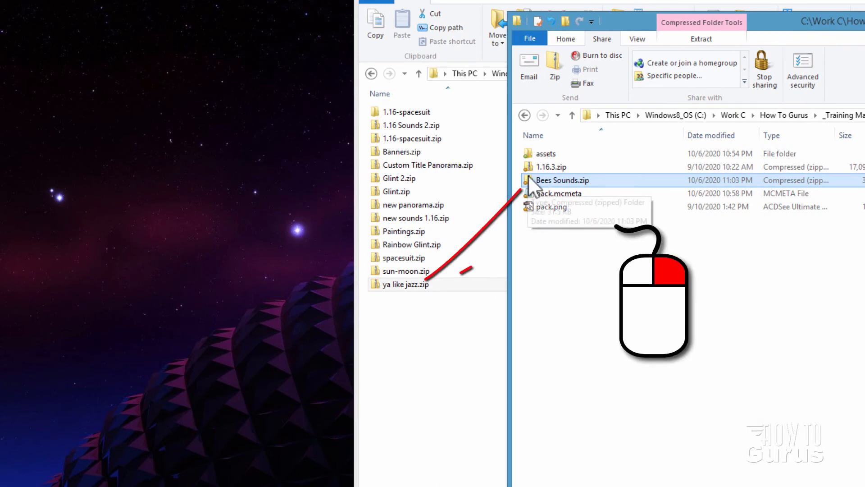
click(448, 421)
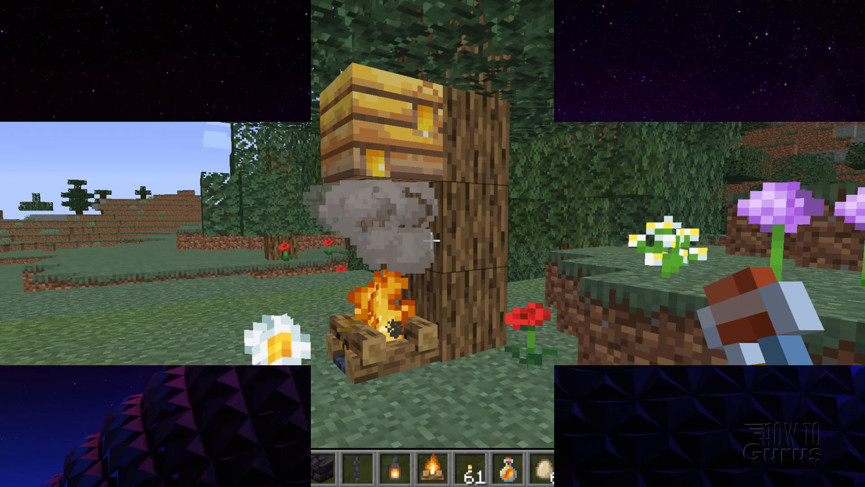
From the pause menu's Options > Resource Packs, move Bees Sounds.zip to Selected and confirm with Done
key(Escape)
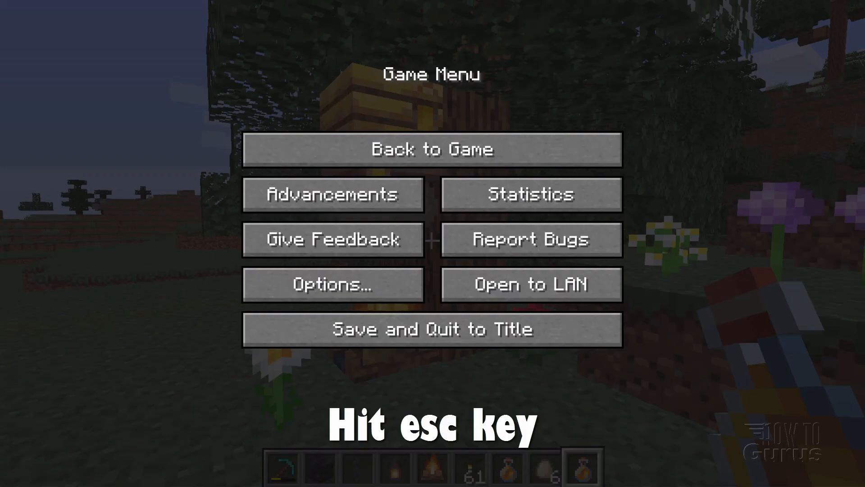
click(332, 284)
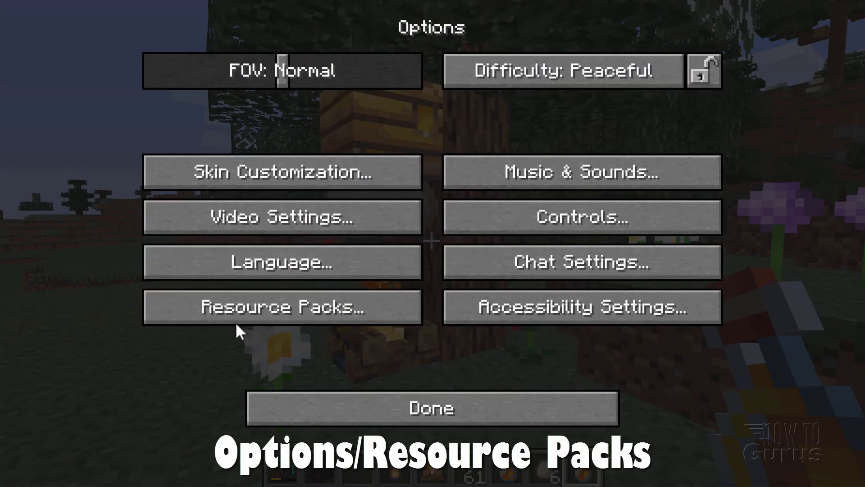
click(281, 307)
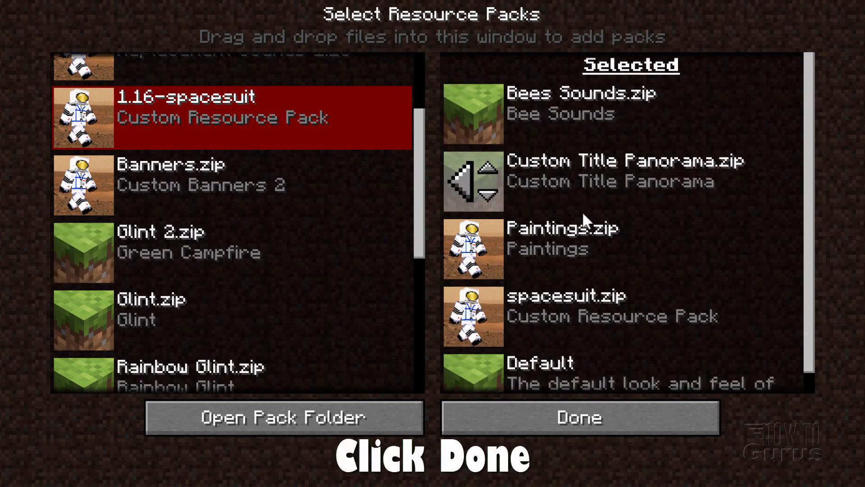
click(578, 417)
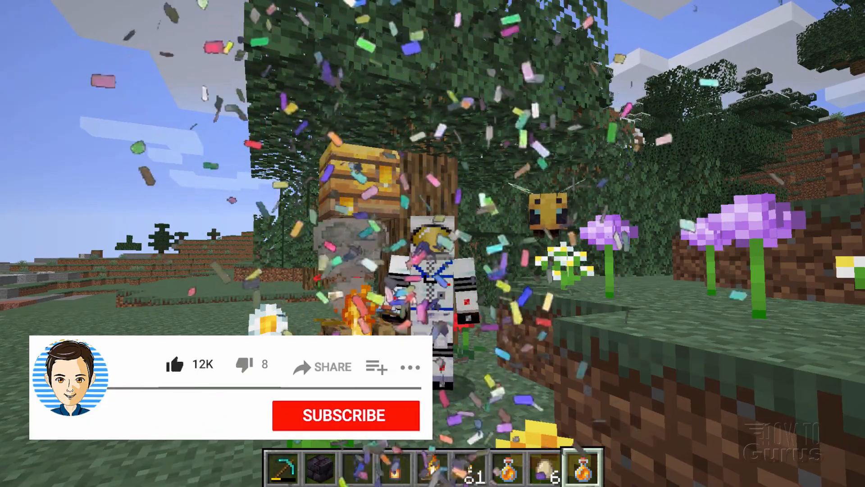
click(343, 414)
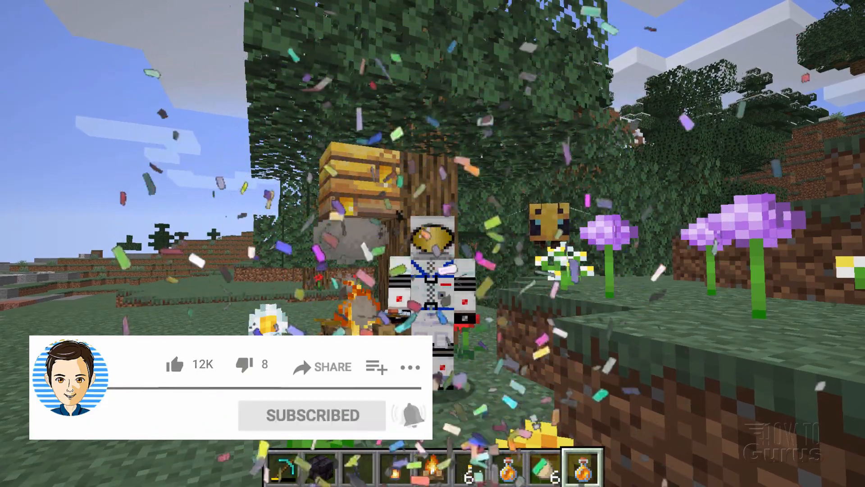